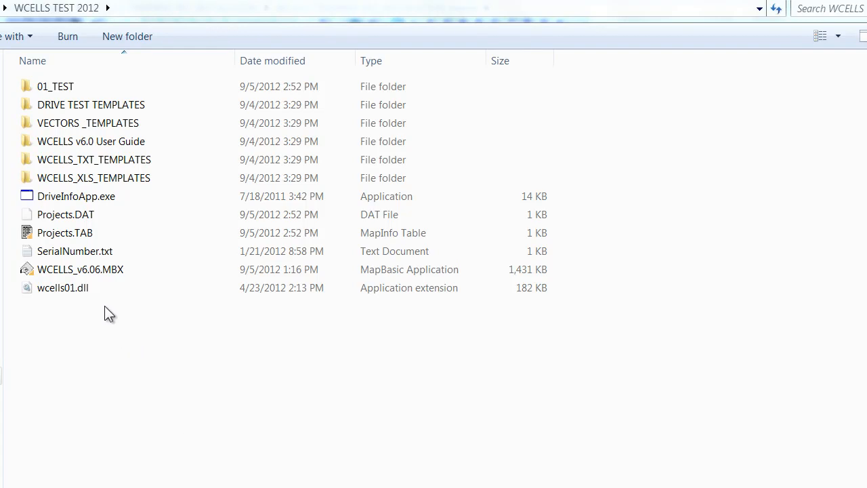
Open 01_TEST, then WCELLS_TXT_TEMPLATES, and select the NewCells_ALL_Technologies.txt template.
click(55, 86)
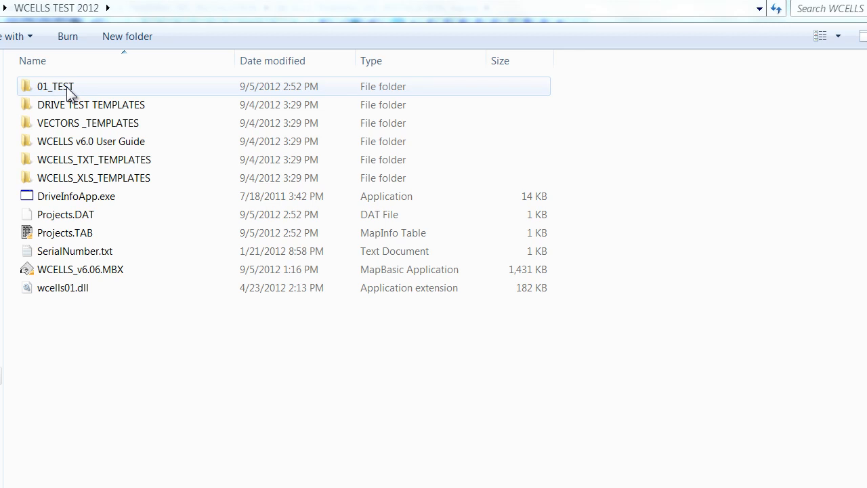
mouse_move(86, 101)
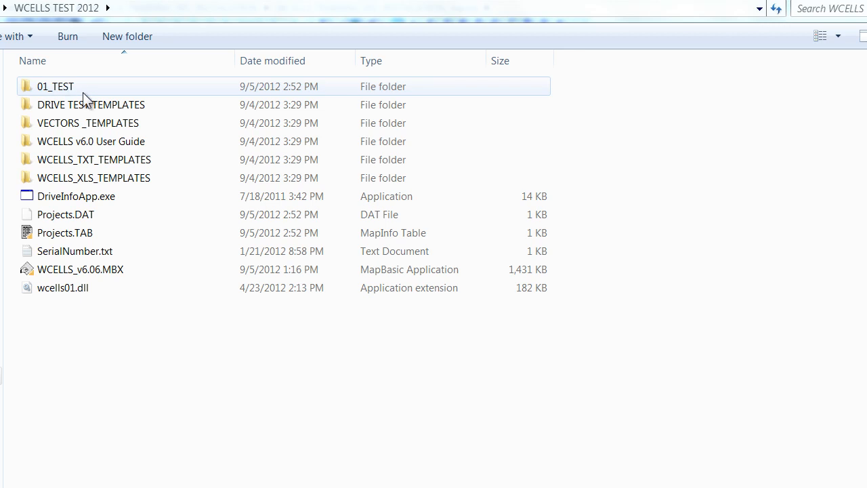
double_click(55, 86)
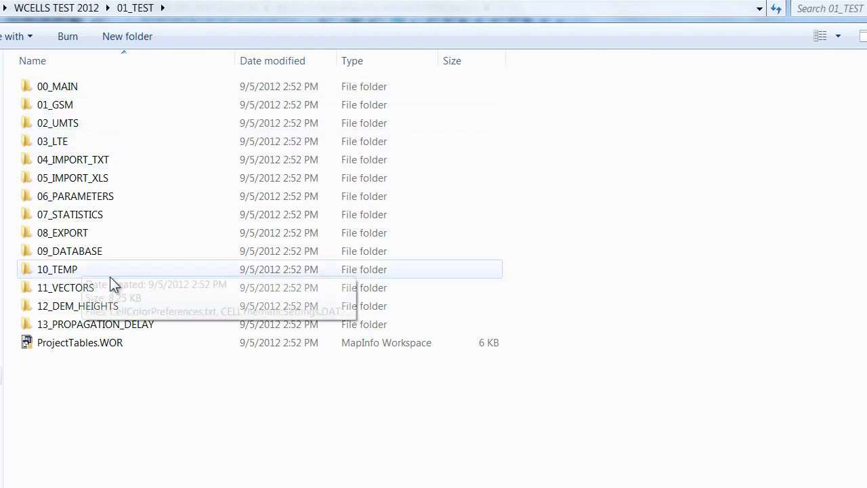
mouse_move(94, 122)
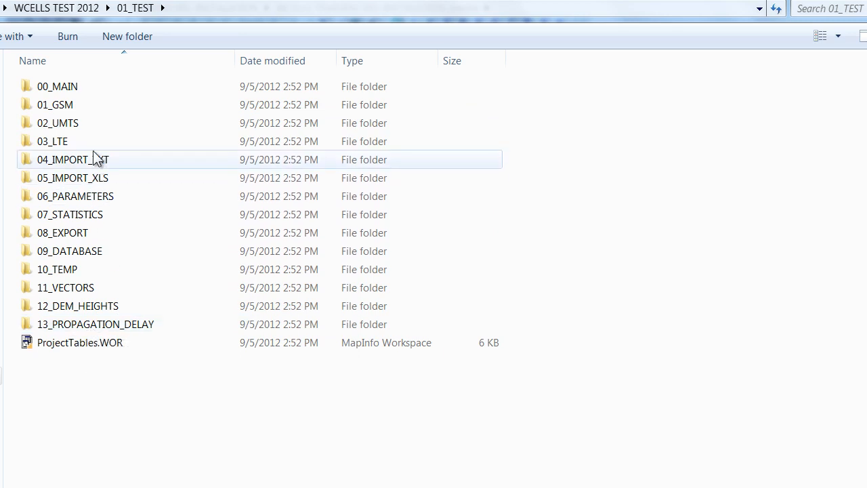
mouse_move(72, 159)
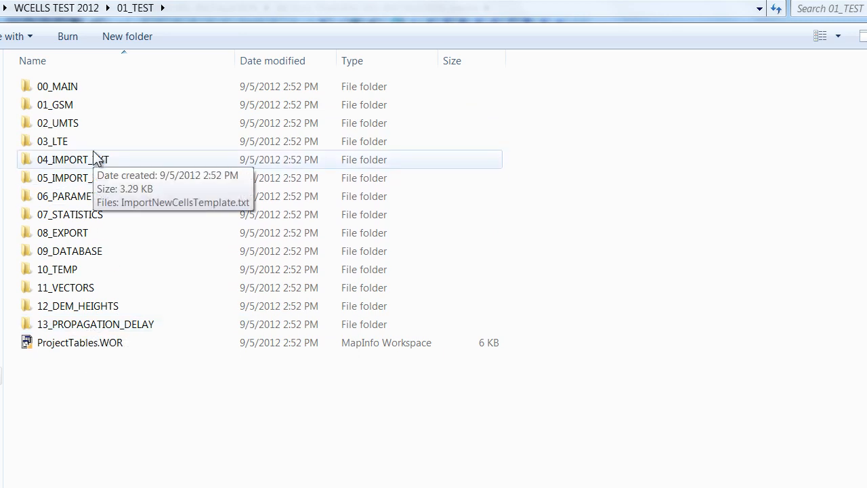
mouse_move(78, 244)
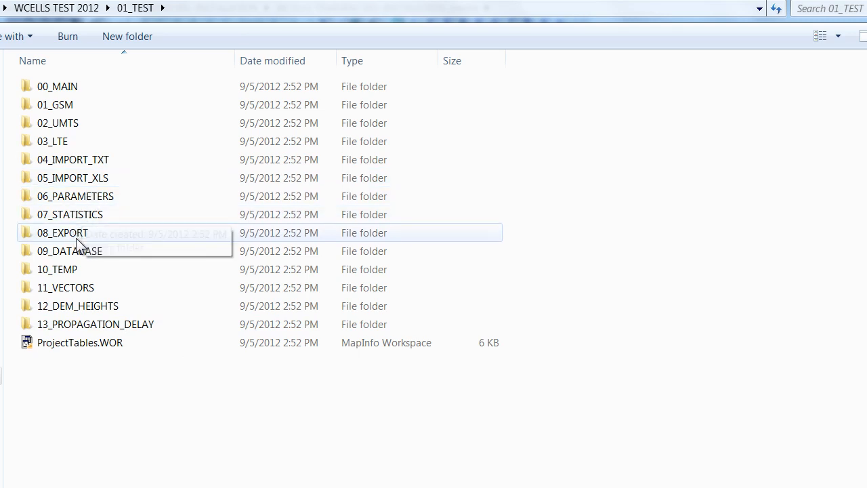
mouse_move(77, 306)
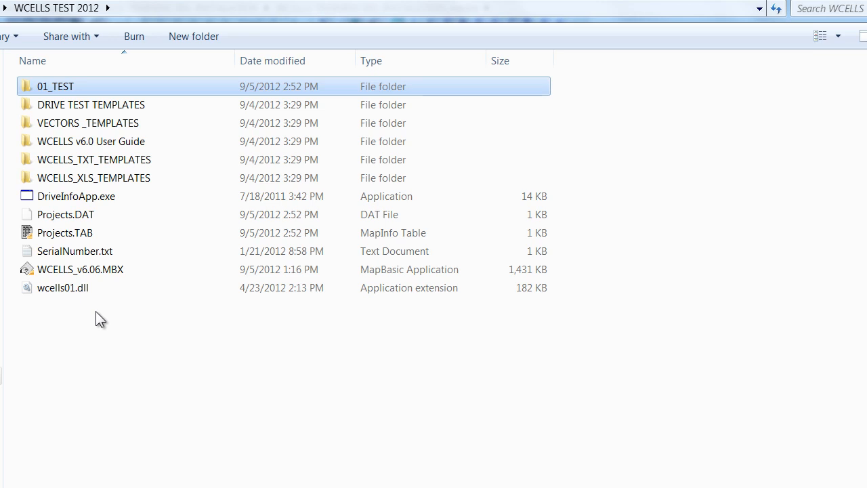
mouse_move(92, 167)
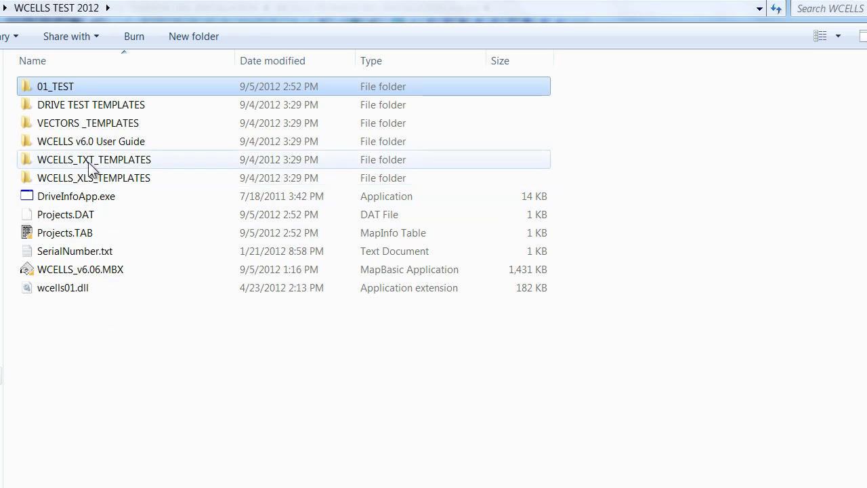
mouse_move(75, 169)
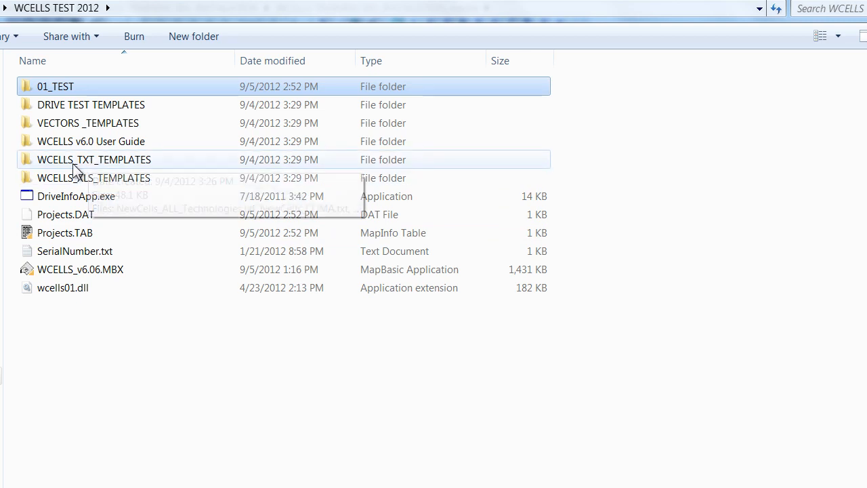
mouse_move(100, 166)
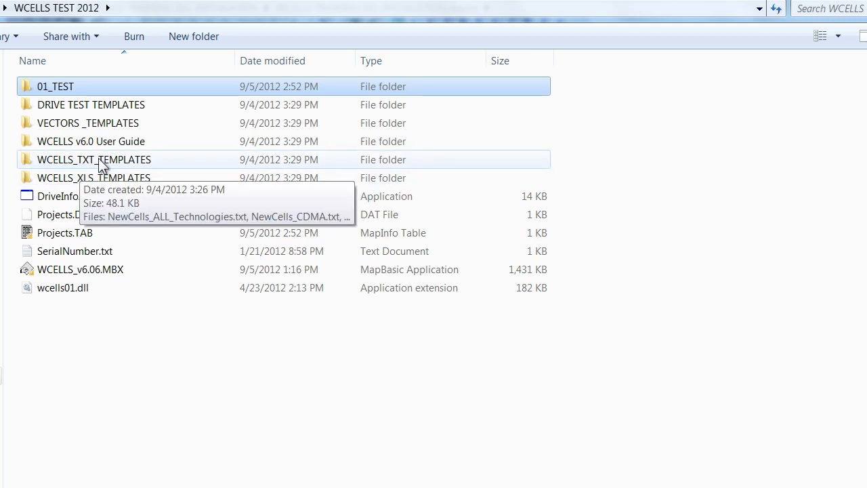
double_click(94, 159)
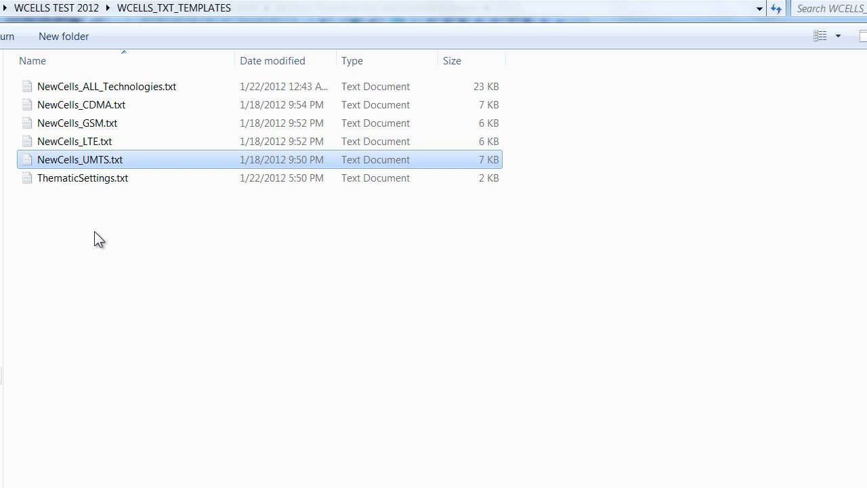
mouse_move(100, 224)
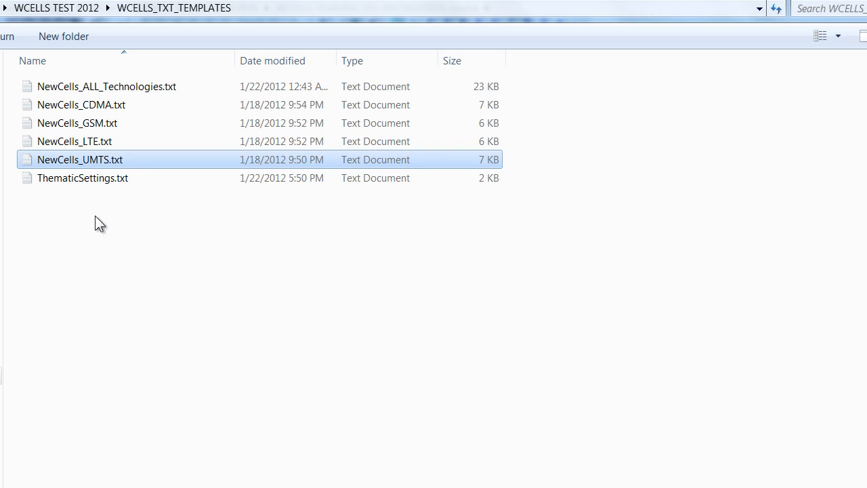
mouse_move(104, 211)
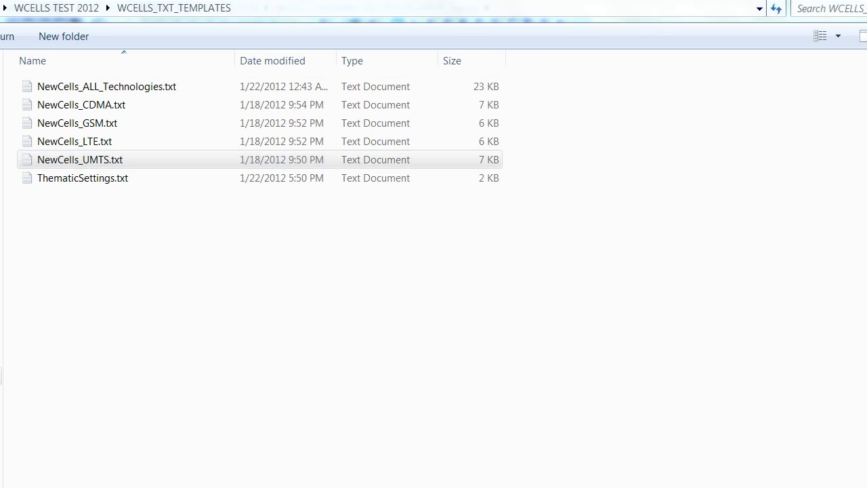
click(107, 86)
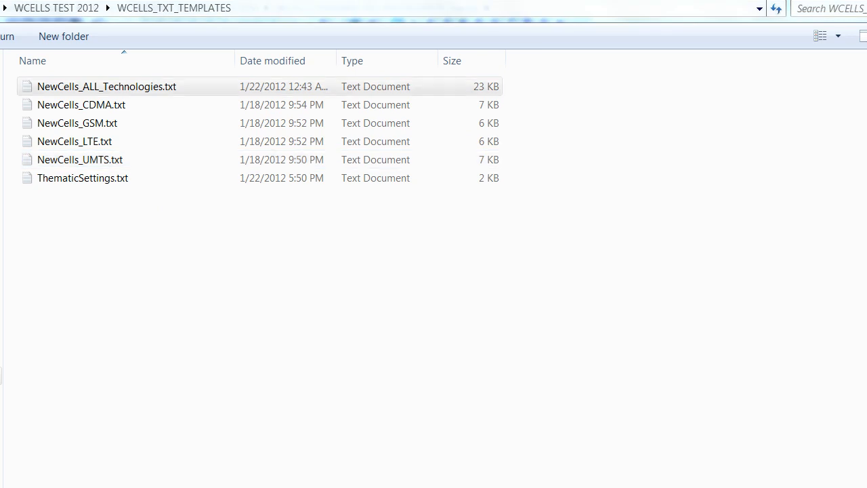
click(106, 86)
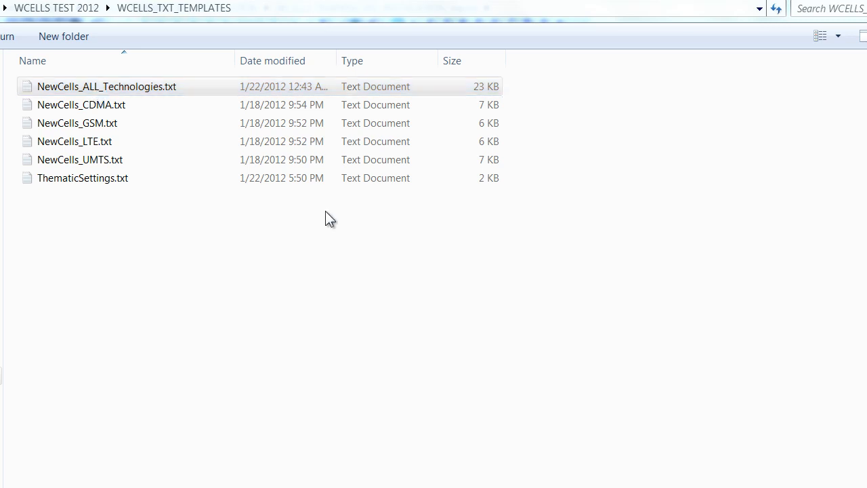
mouse_move(218, 269)
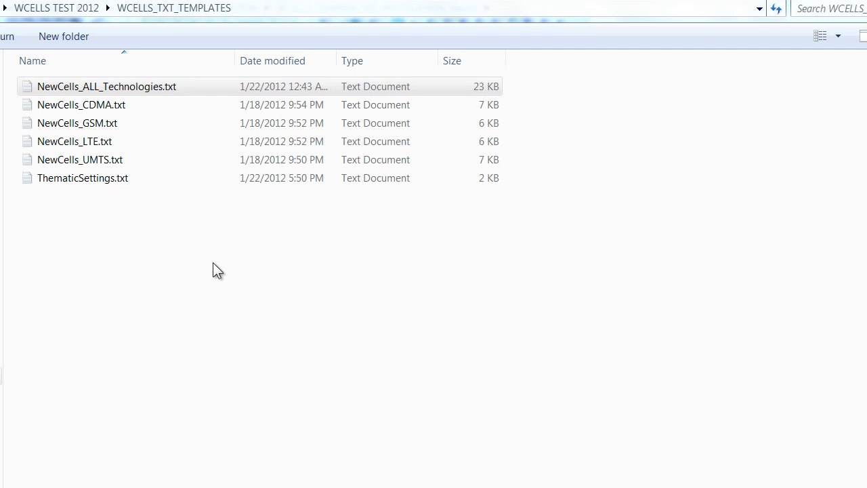
mouse_move(151, 238)
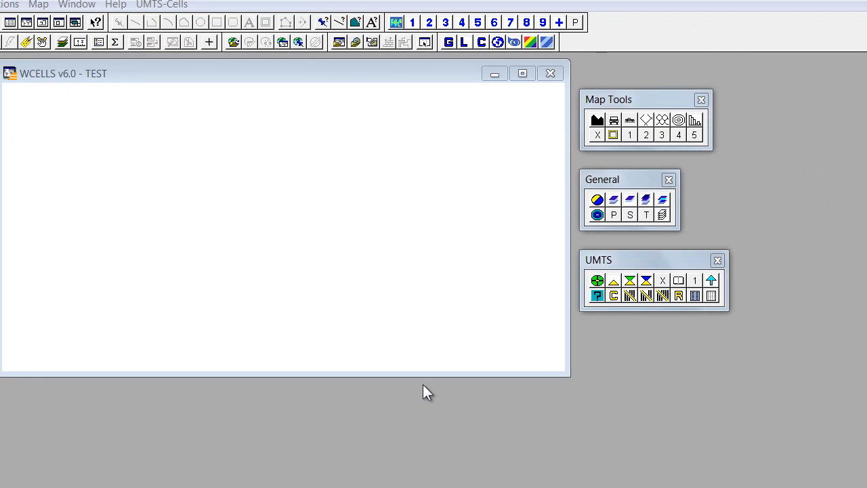
mouse_move(375, 309)
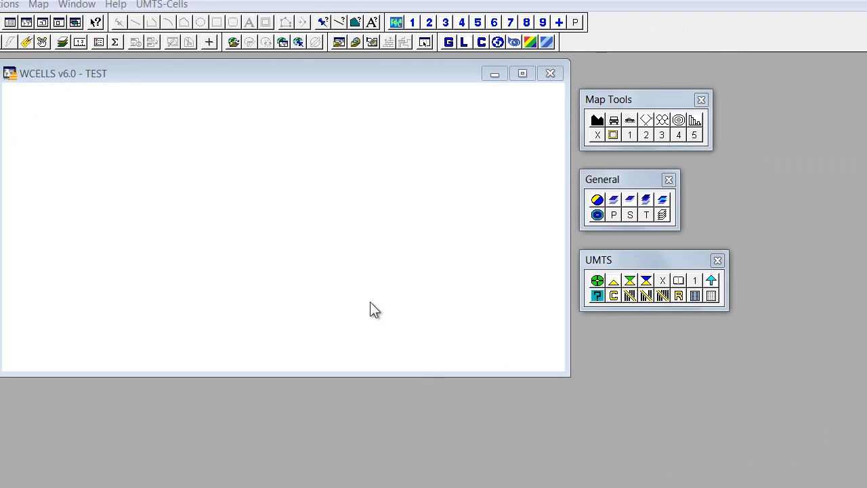
mouse_move(252, 178)
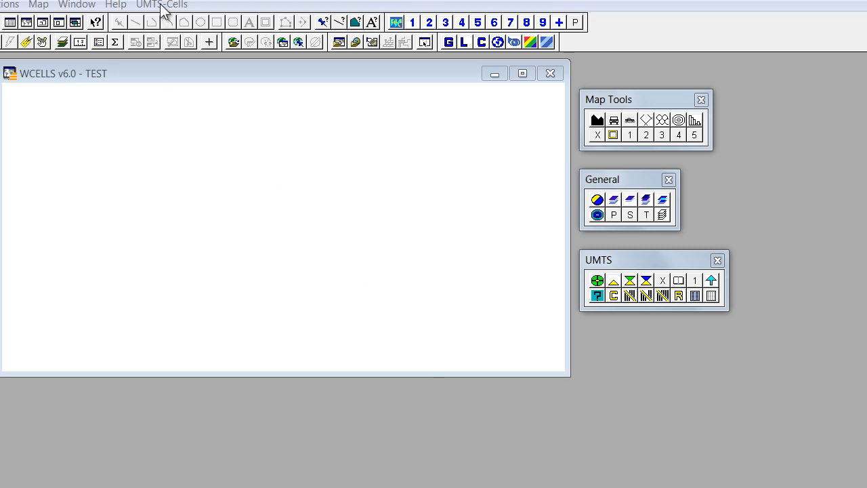
Choose UMTS-Cells > Import NEW Cells from Text File, keeping existing cells.
click(161, 5)
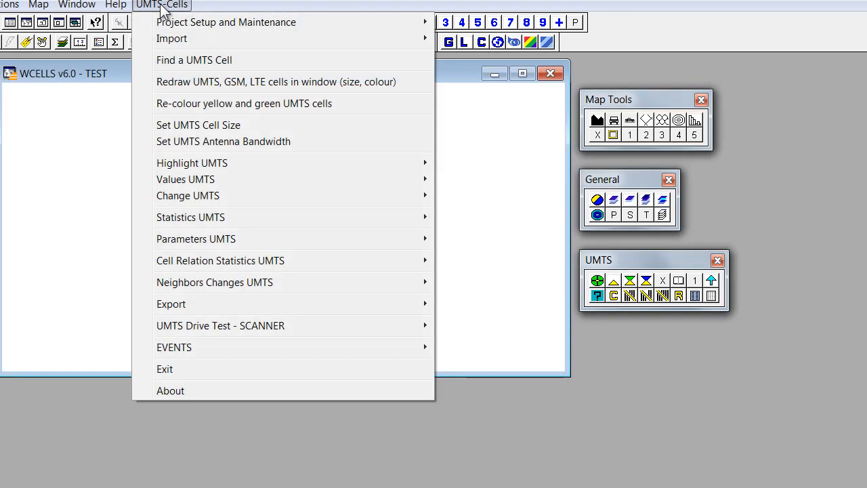
mouse_move(227, 21)
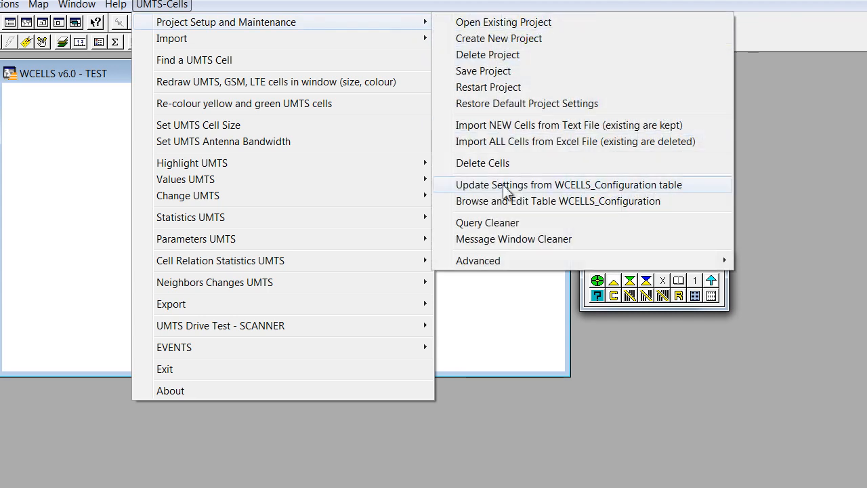
mouse_move(507, 125)
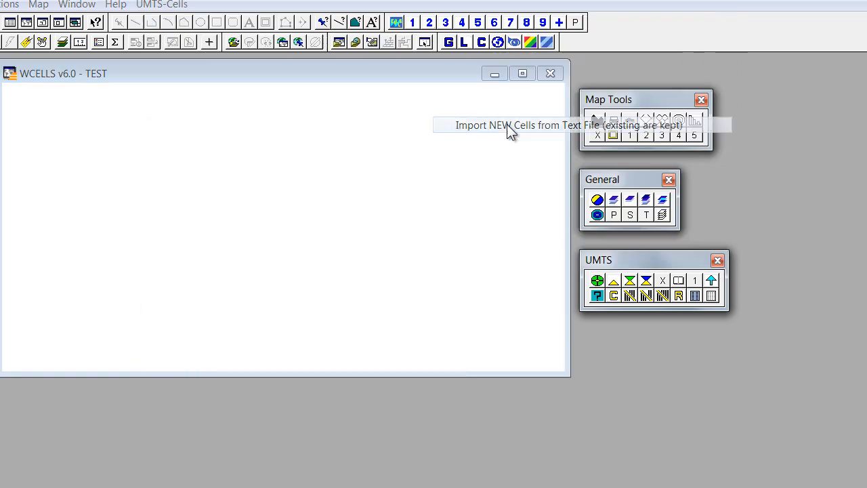
click(511, 125)
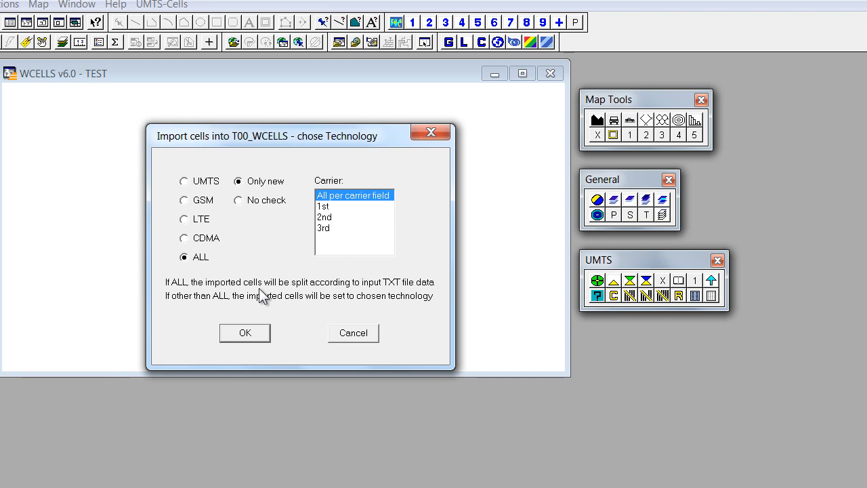
mouse_move(215, 273)
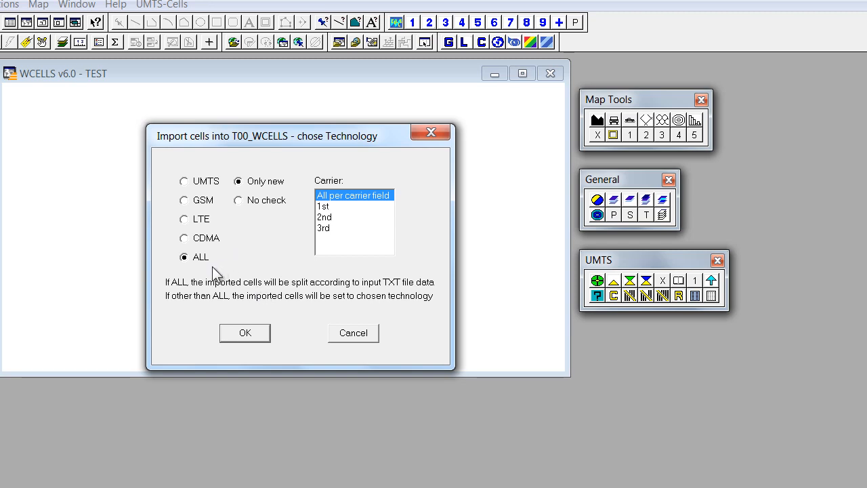
mouse_move(230, 291)
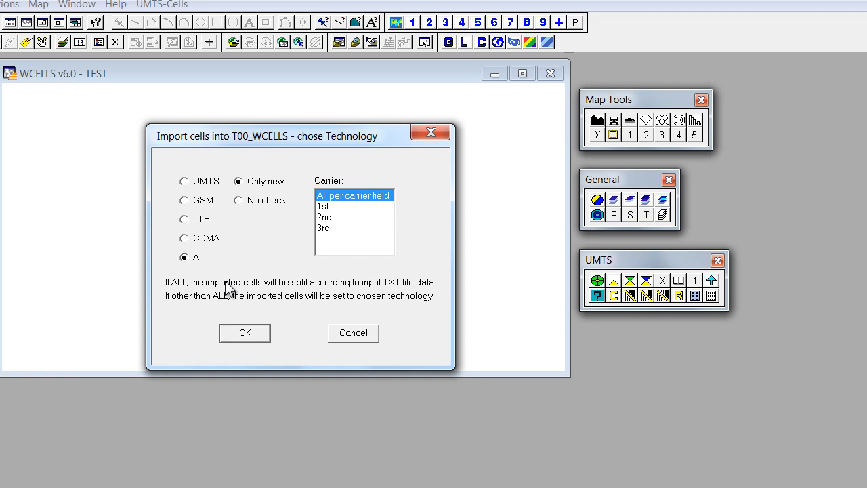
mouse_move(358, 210)
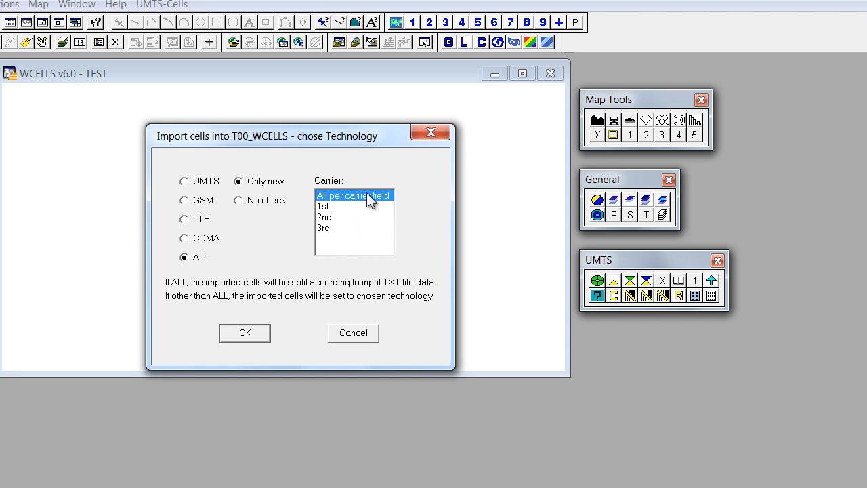
mouse_move(373, 259)
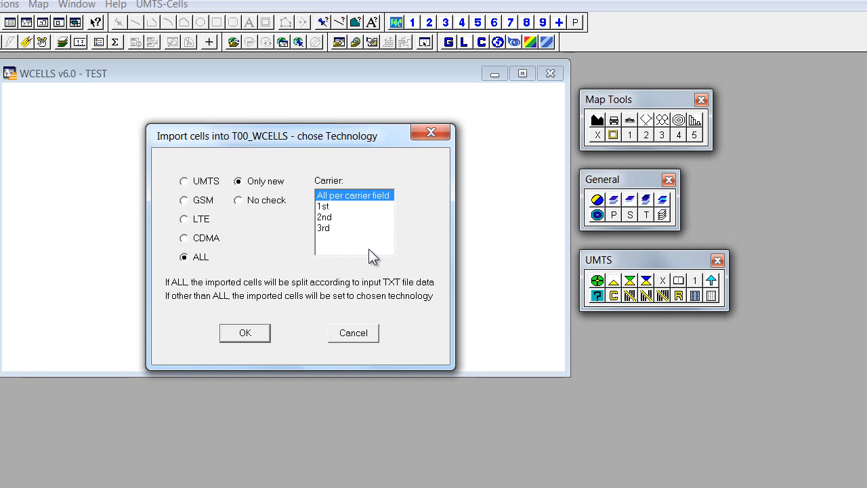
mouse_move(274, 313)
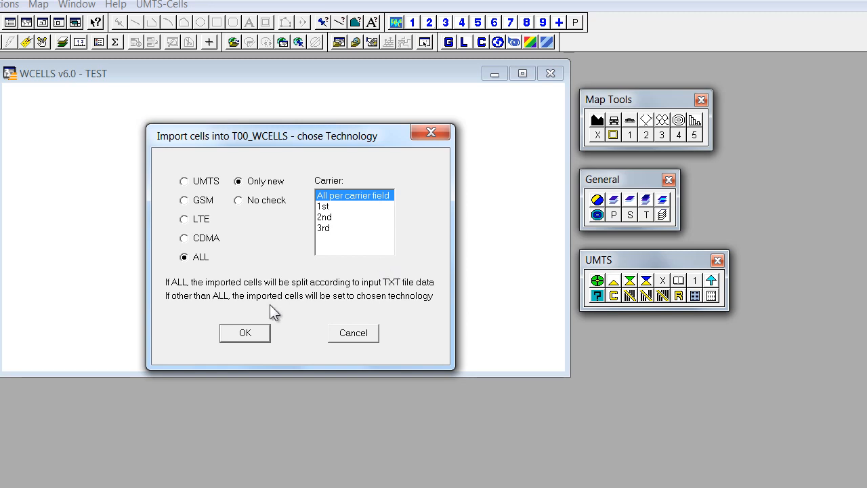
Confirm the import for ALL technologies, Only new cells and all carriers.
click(244, 333)
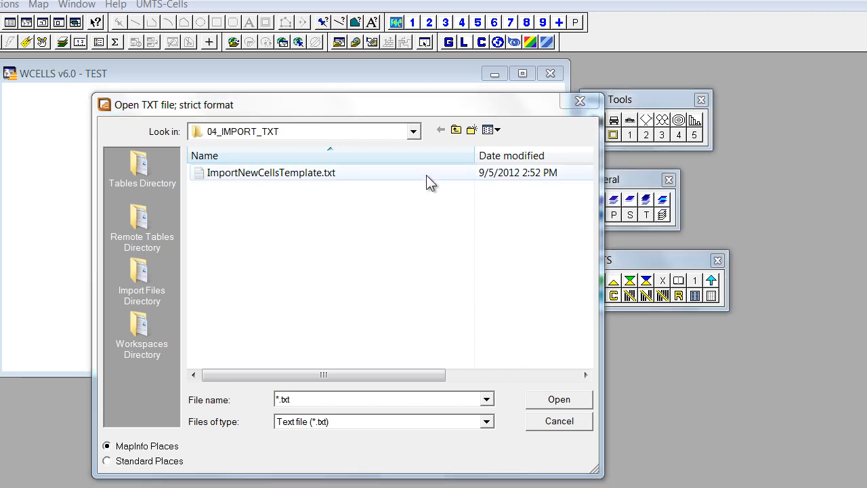
Go up two levels, open WCELLS_TXT_TEMPLATES, and import NewCells_ALL_Technologies.txt.
click(456, 129)
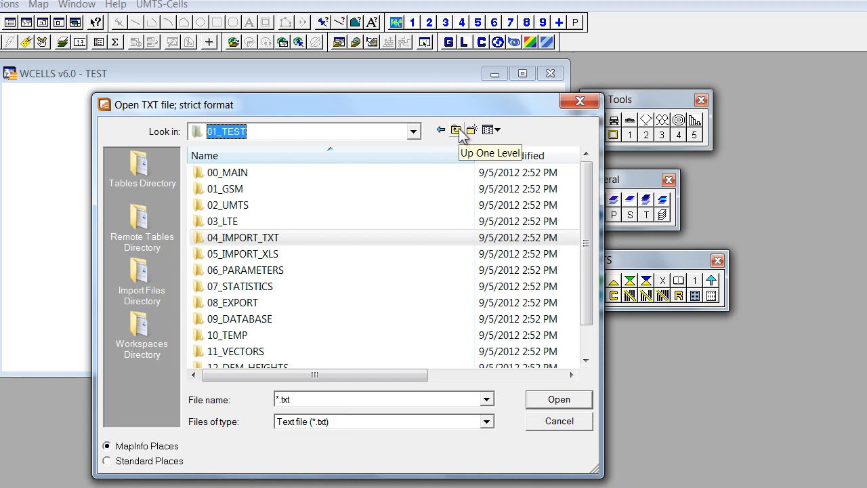
click(456, 129)
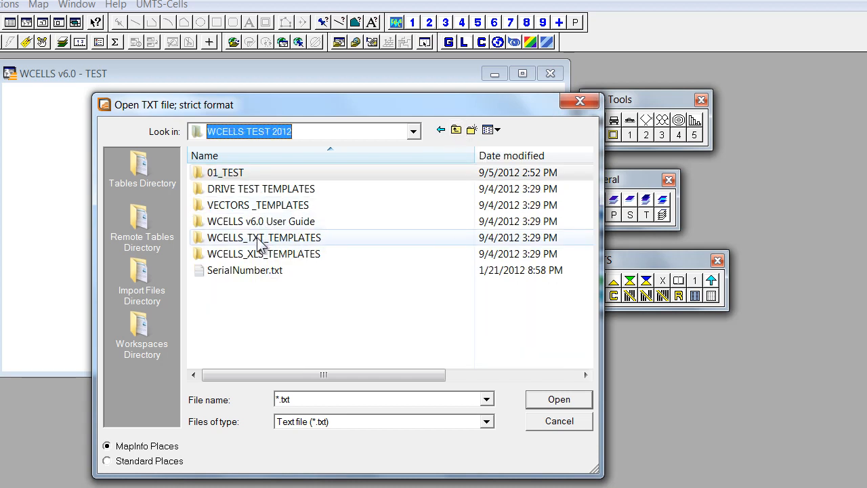
double_click(263, 237)
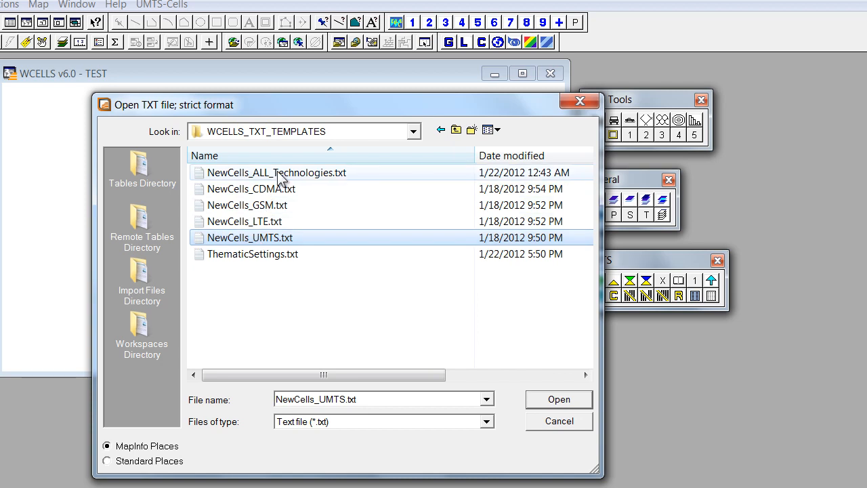
click(276, 172)
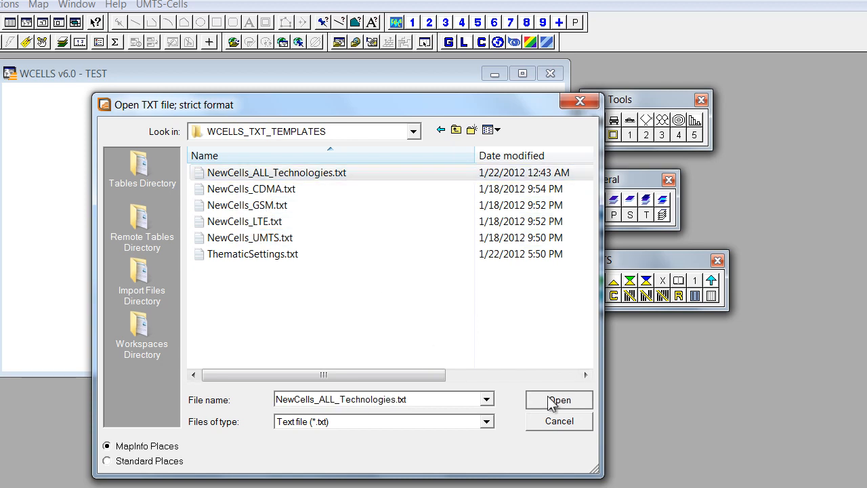
click(558, 399)
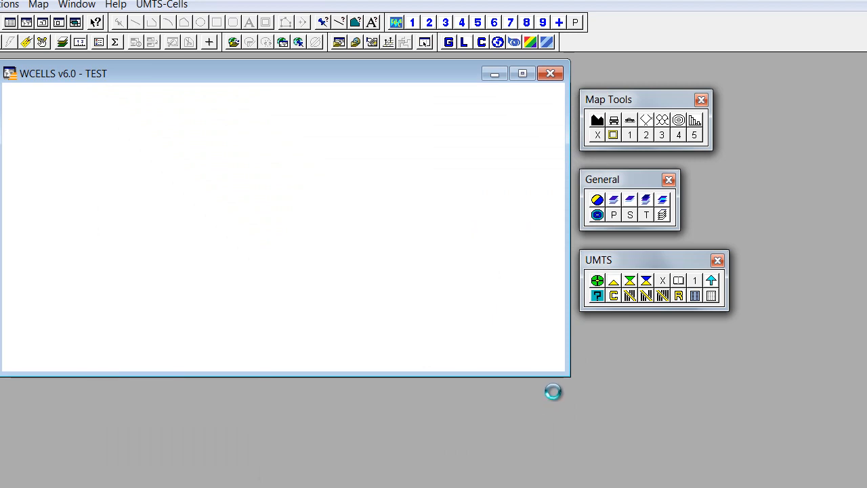
mouse_move(734, 467)
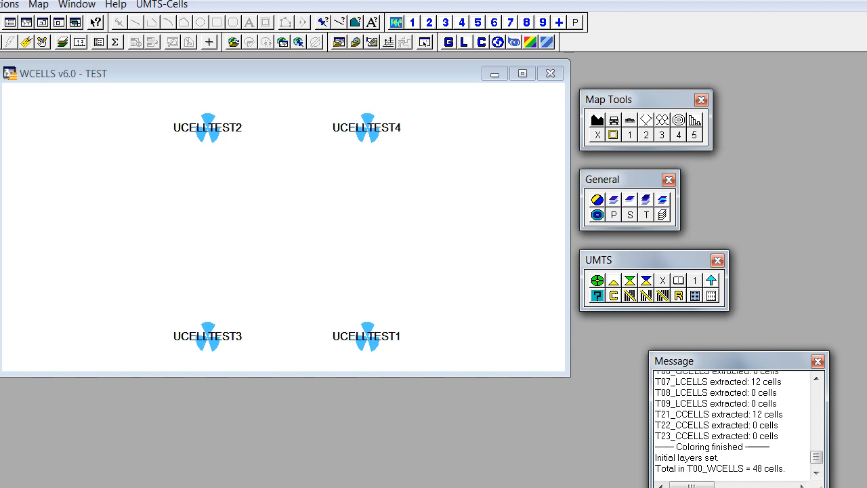
mouse_move(758, 443)
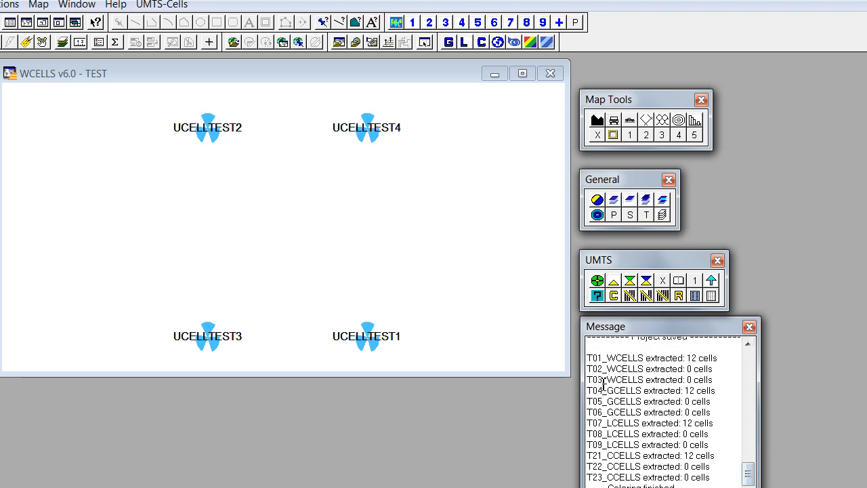
mouse_move(612, 406)
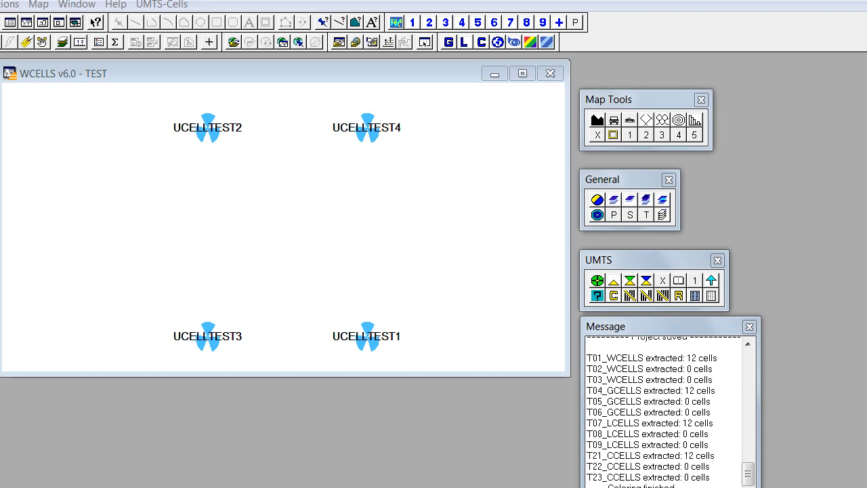
mouse_move(663, 322)
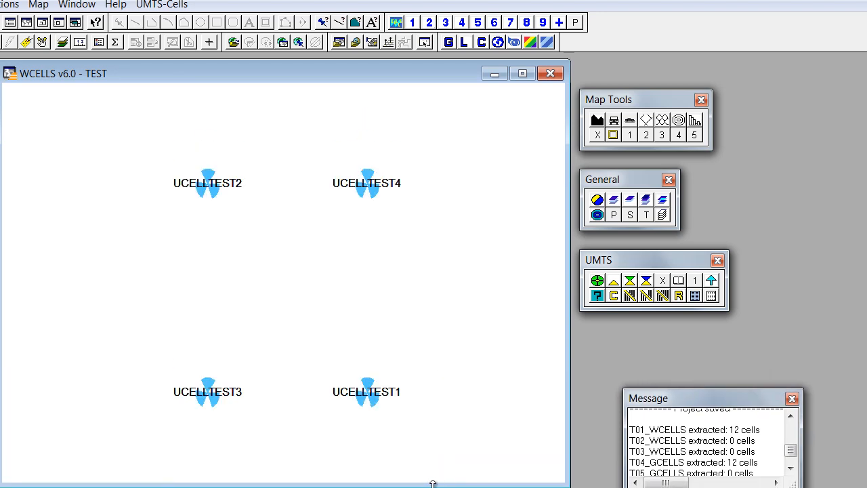
mouse_move(485, 244)
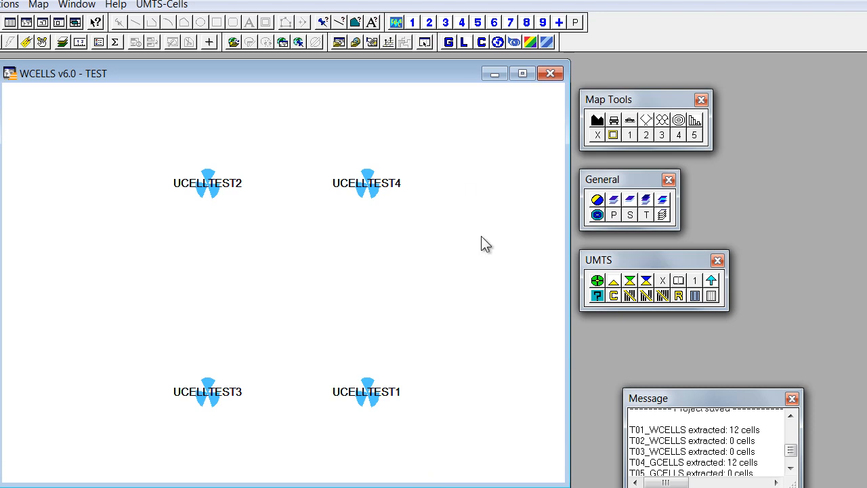
mouse_move(473, 197)
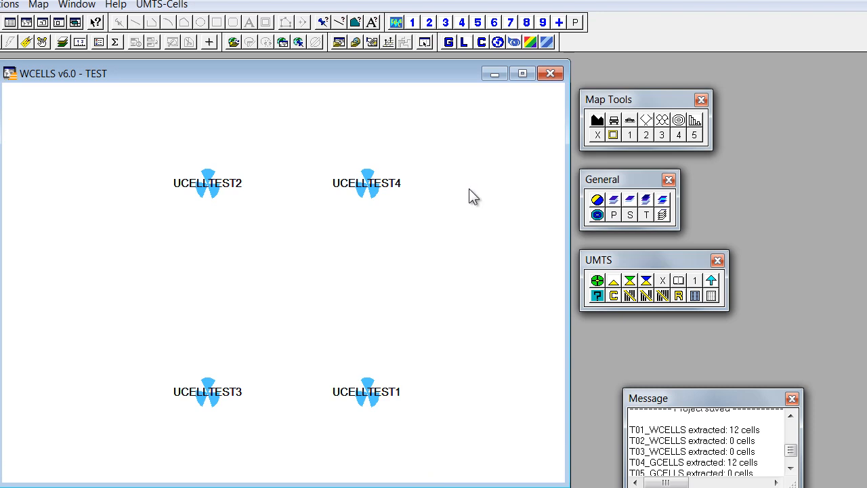
mouse_move(355, 92)
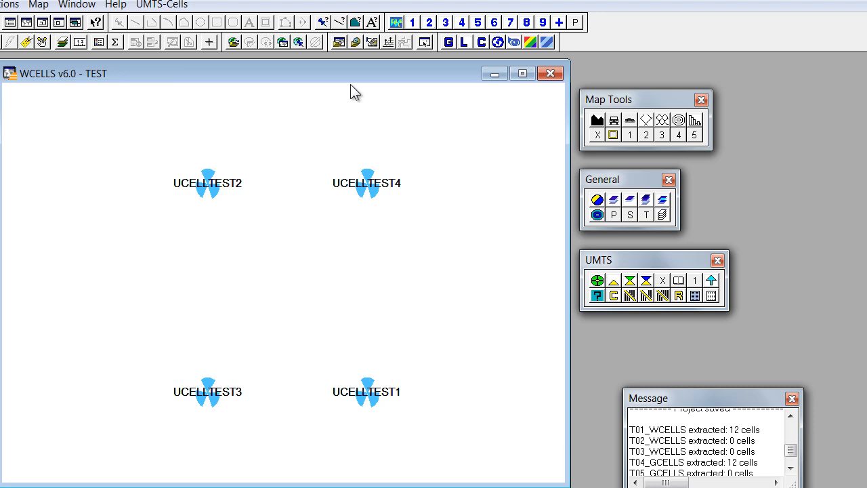
mouse_move(189, 80)
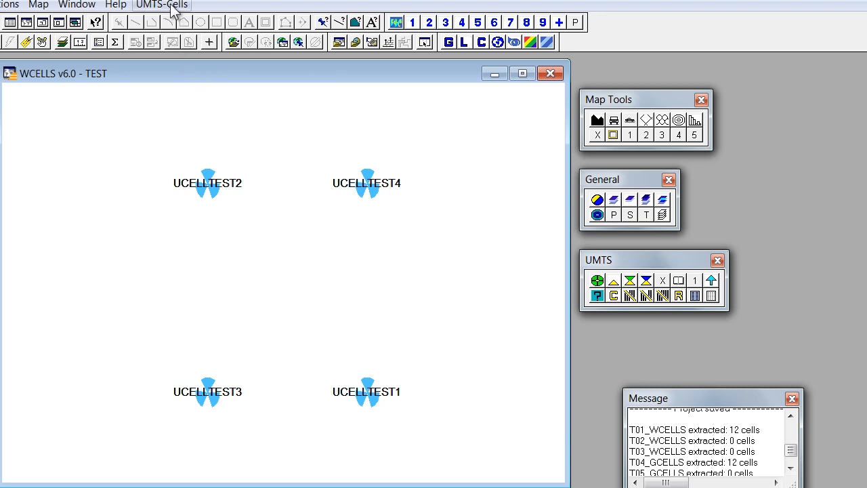
Run UMTS-Cells > Project Setup and Maintenance > Query Cleaner to remove leftover queries.
click(161, 5)
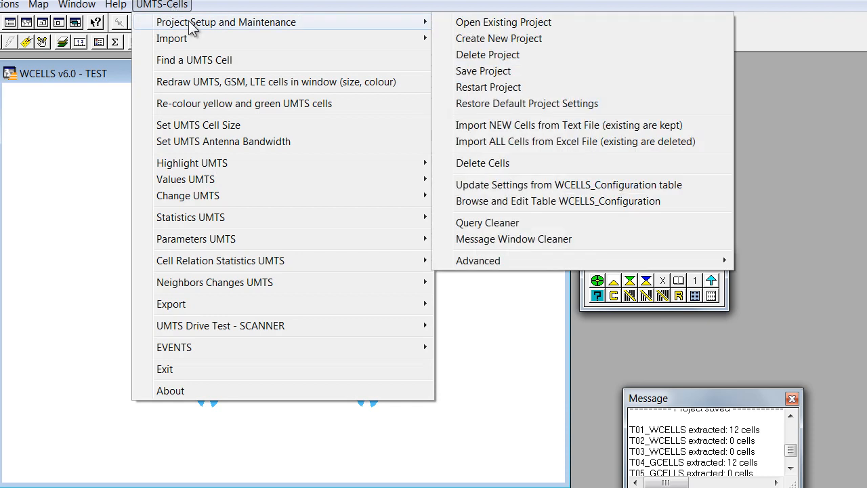
mouse_move(487, 222)
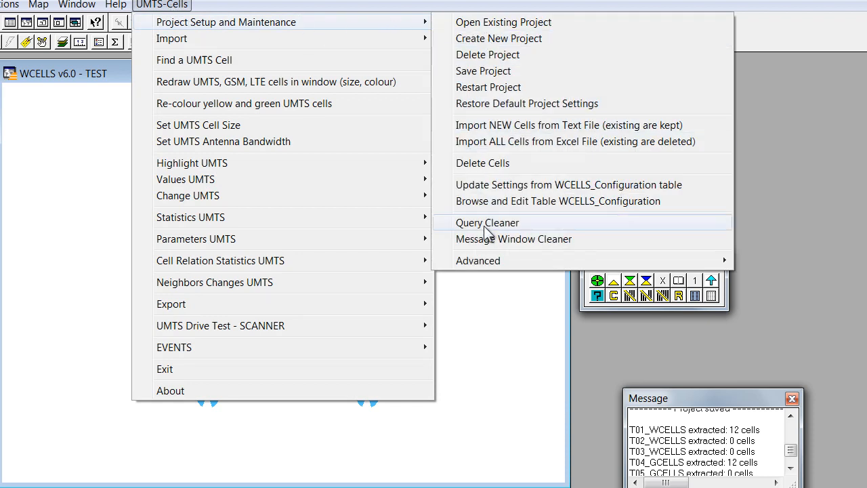
click(487, 223)
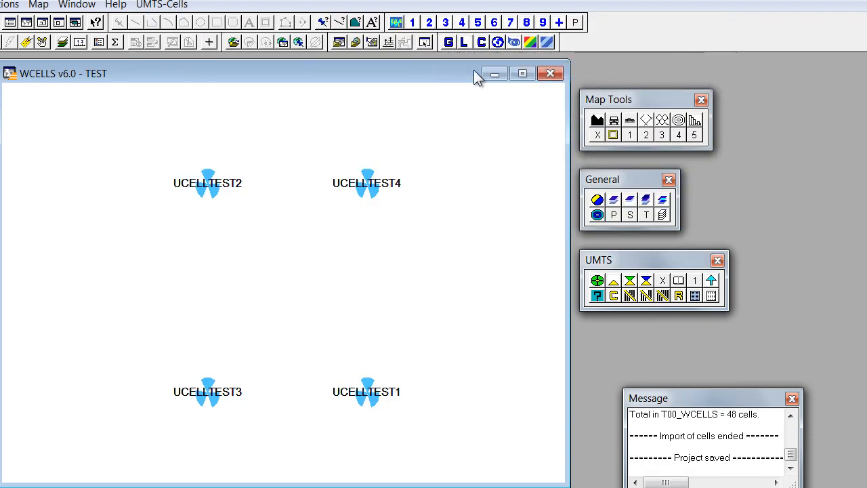
mouse_move(342, 261)
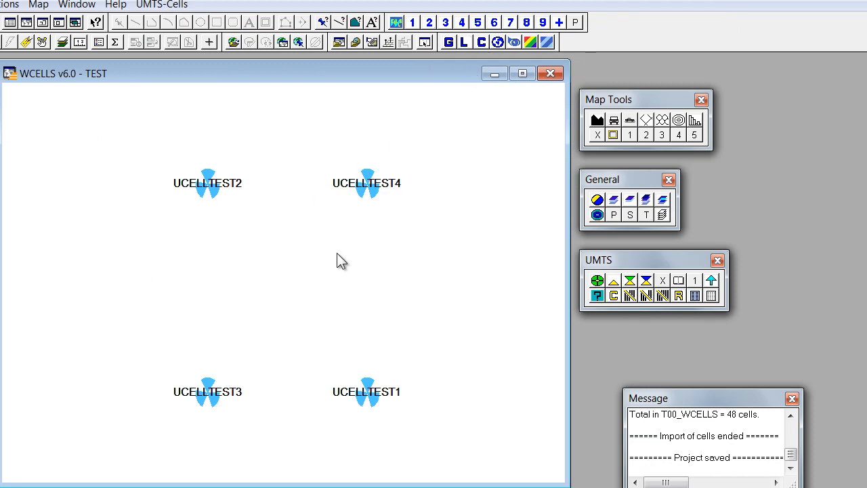
mouse_move(227, 87)
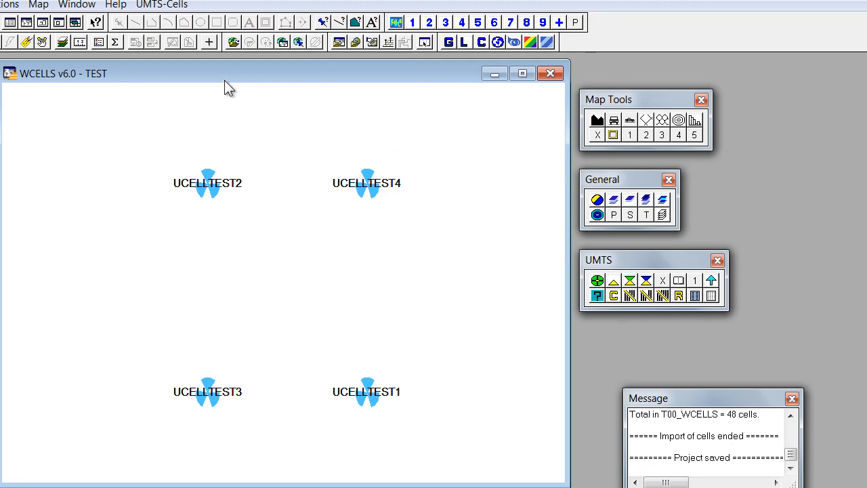